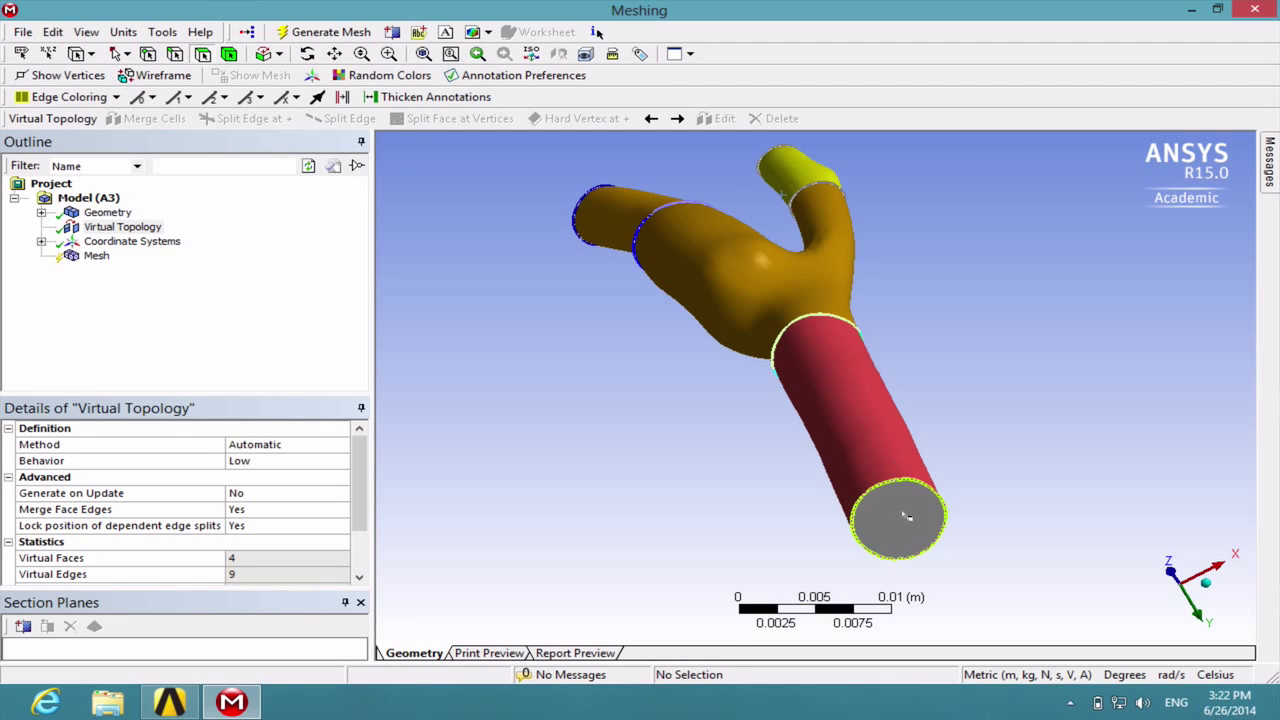
Step: Save the long trunk's selected circular end face as named selection 'inlet'
right_click(898, 518)
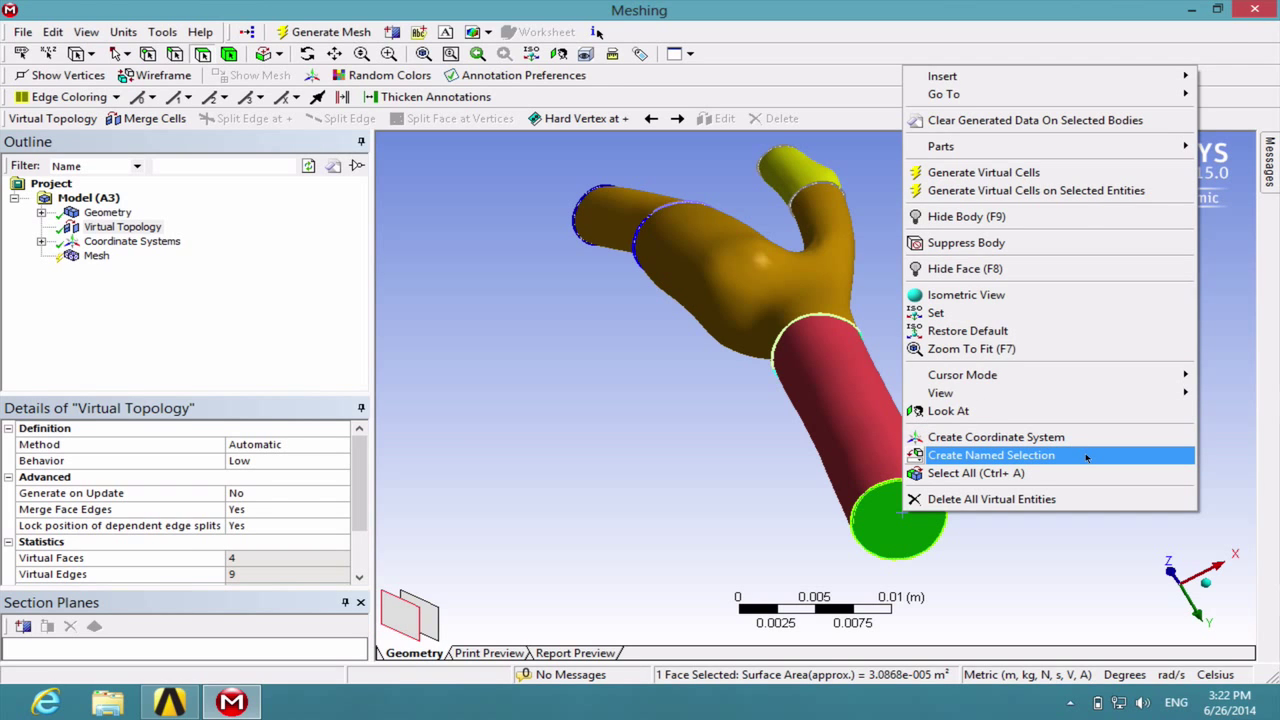
click(991, 455)
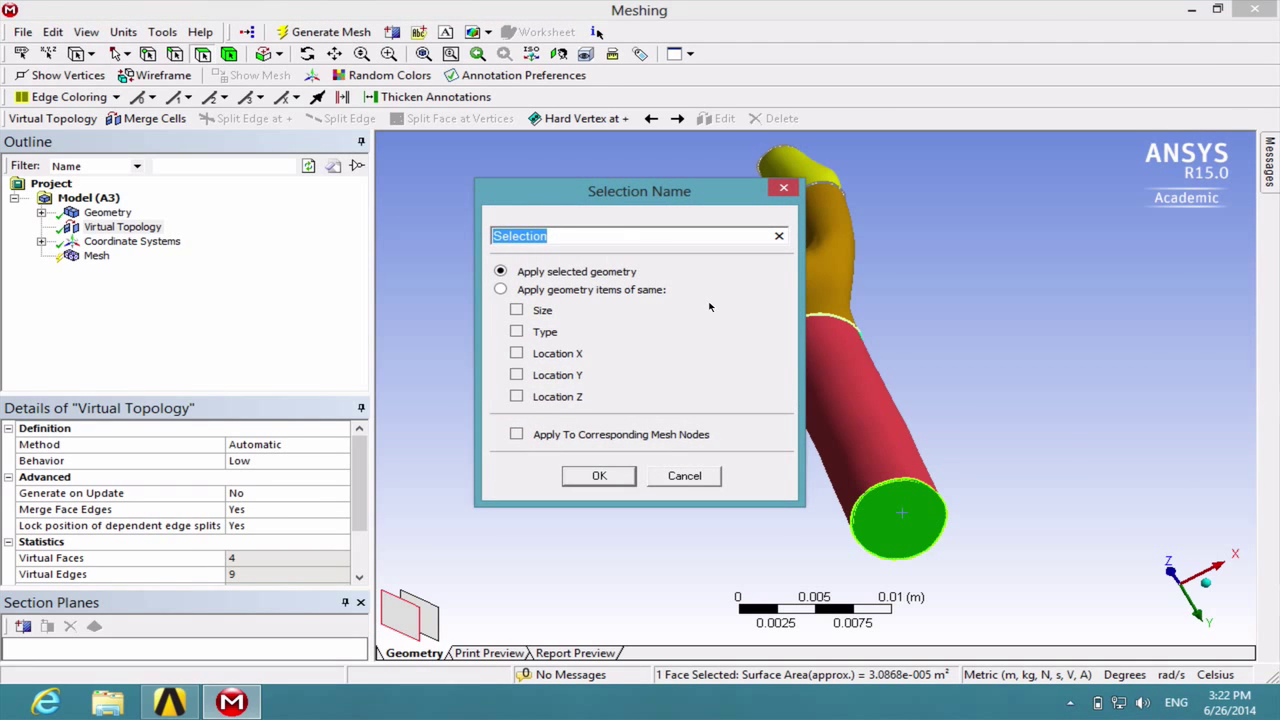
text(inlet)
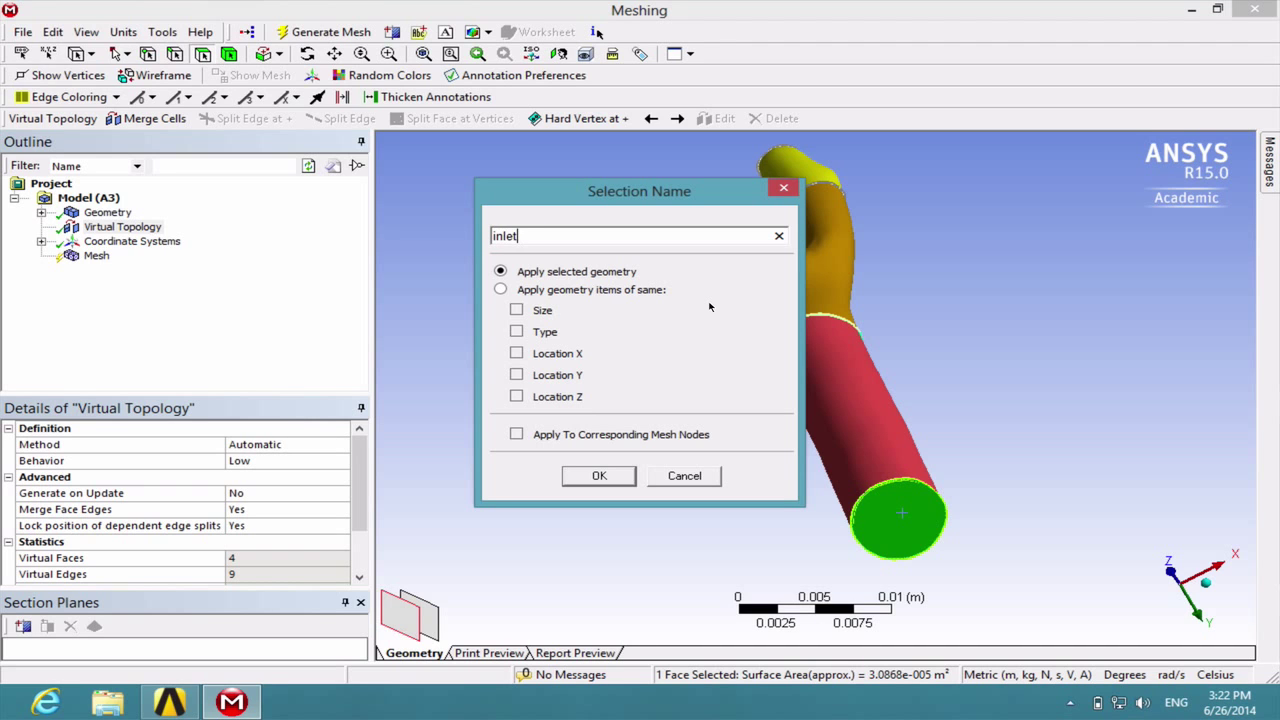
click(599, 475)
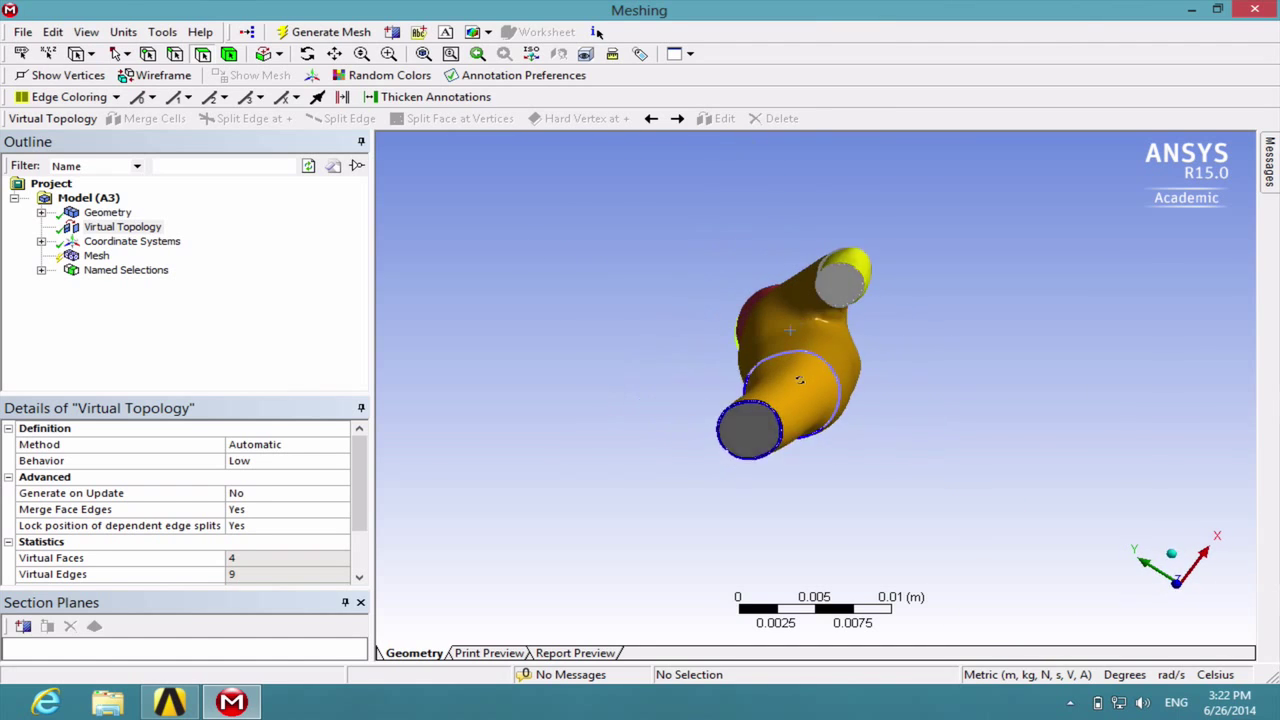
Step: Select one branch's circular end face and save it as named selection 'outlet1'
click(785, 395)
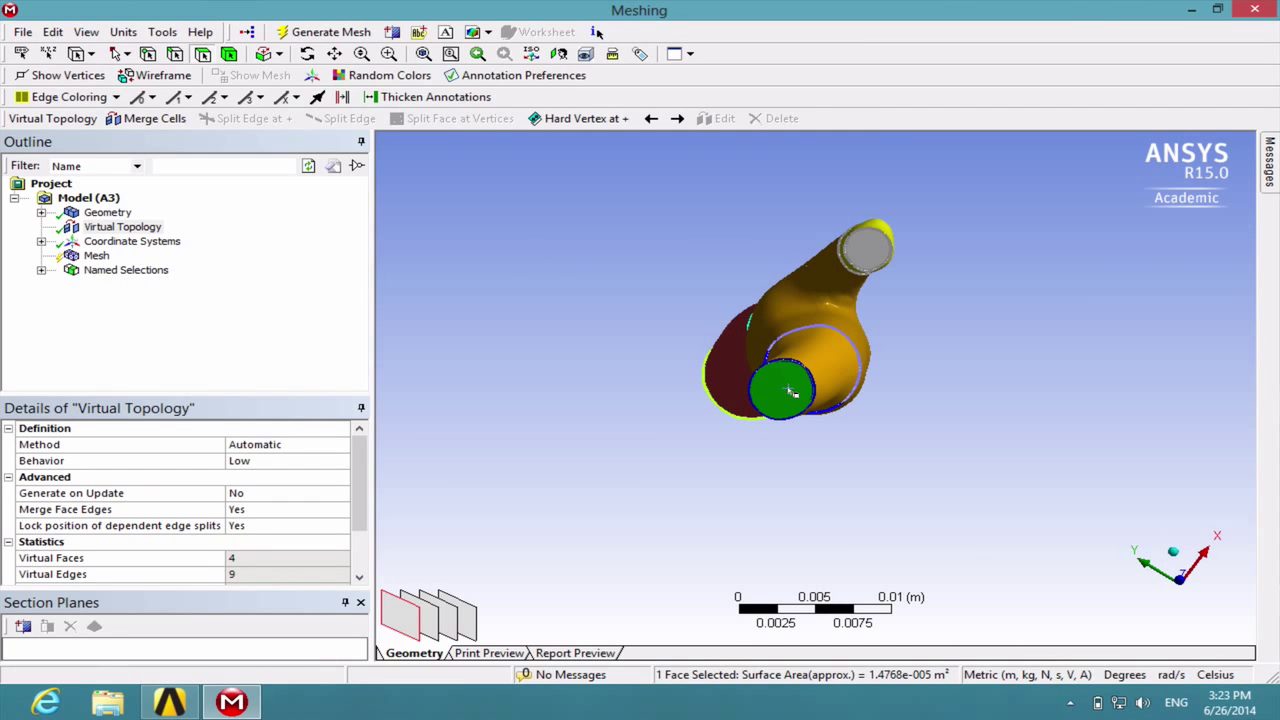
right_click(785, 390)
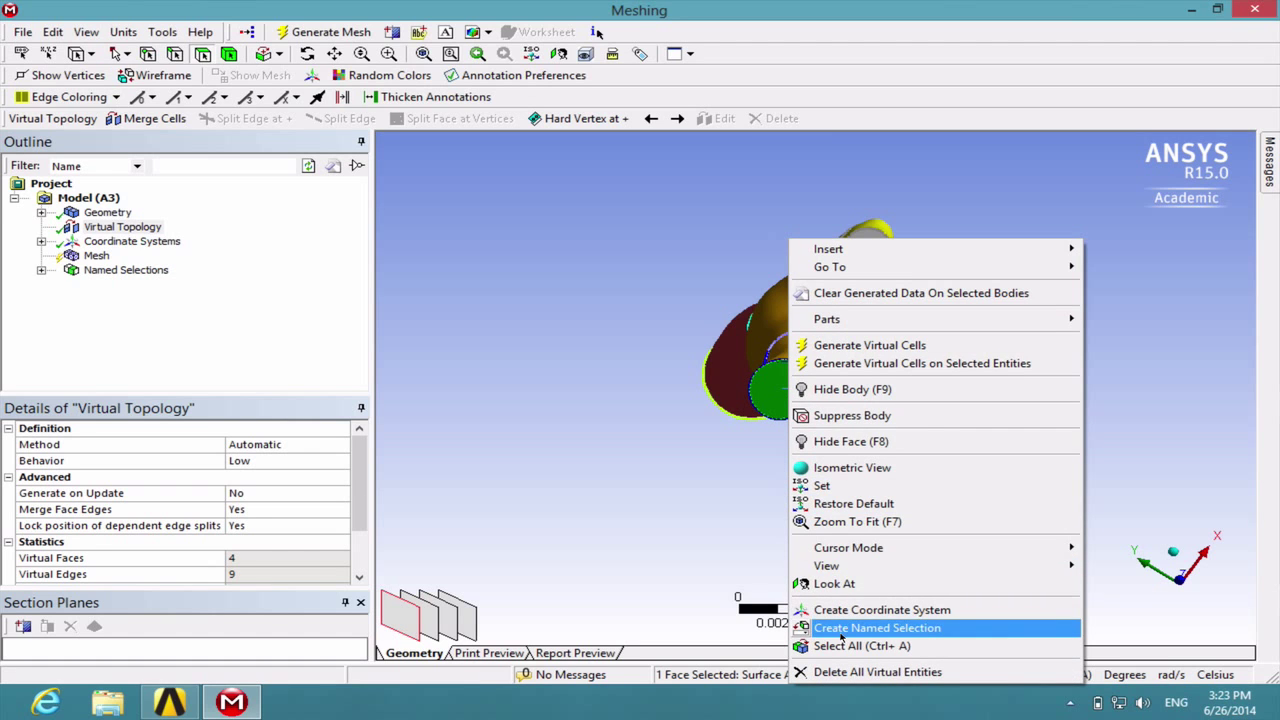
click(877, 627)
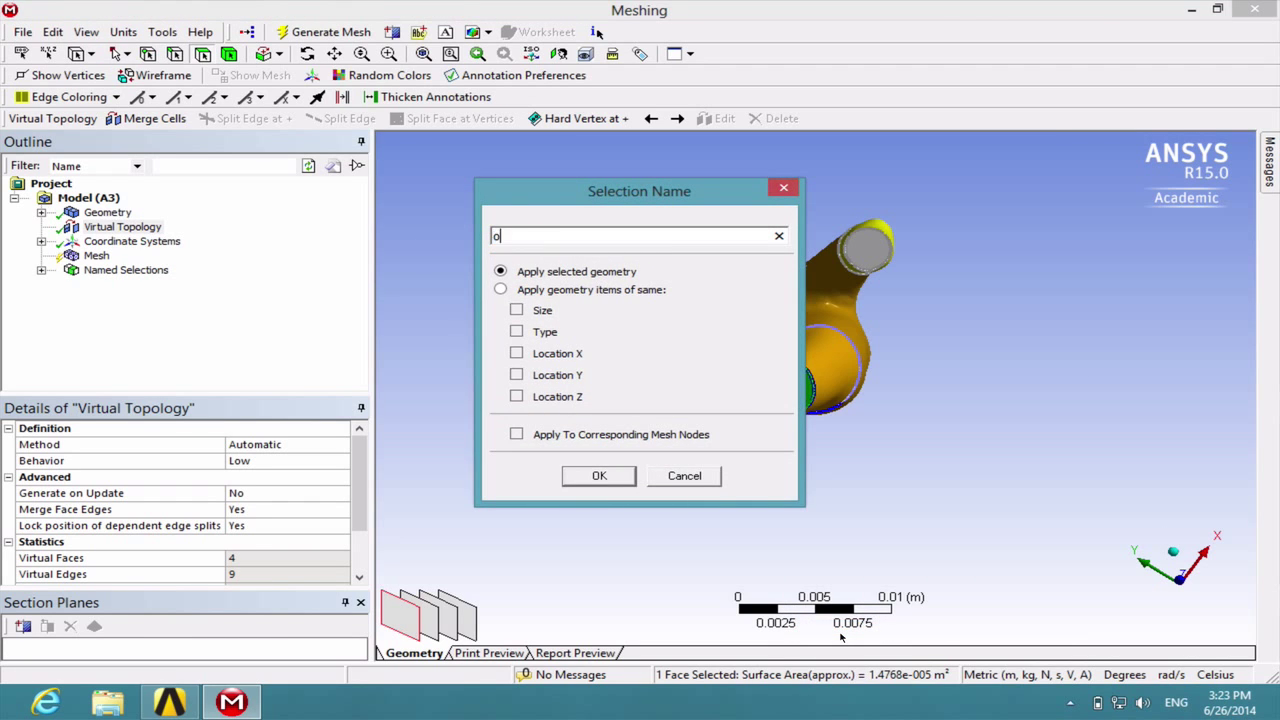
text(utlet1)
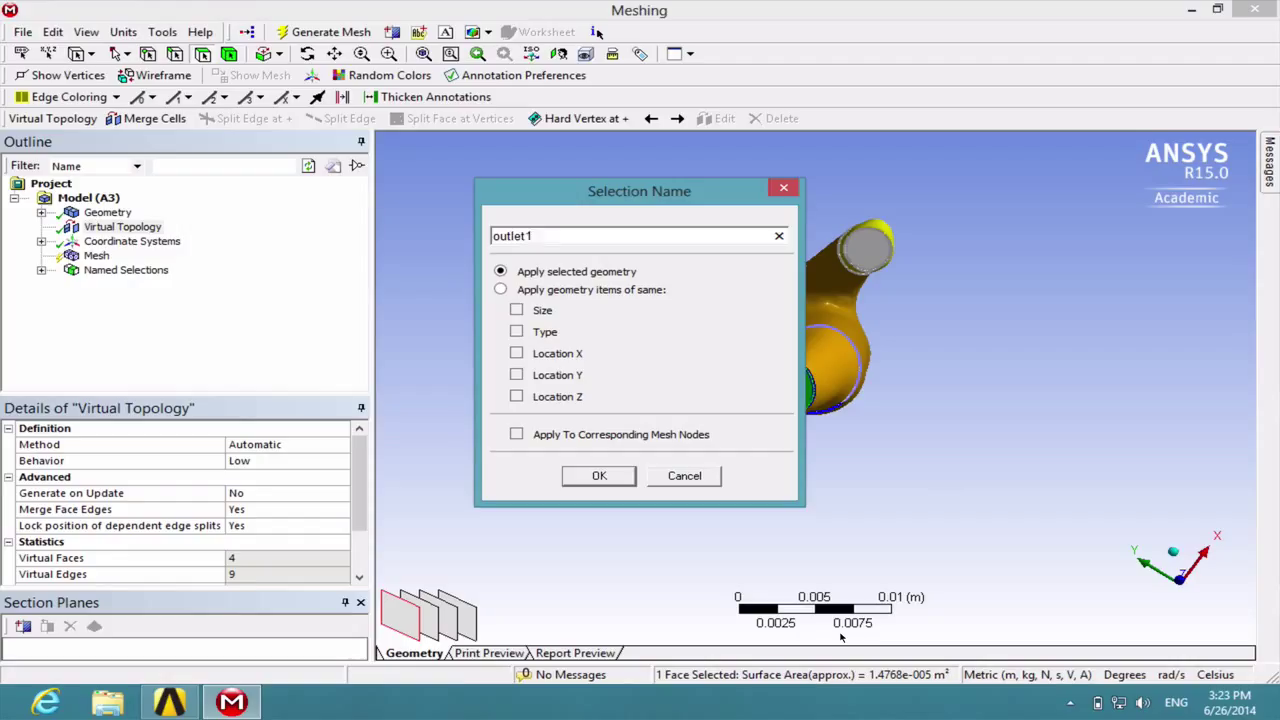
click(599, 475)
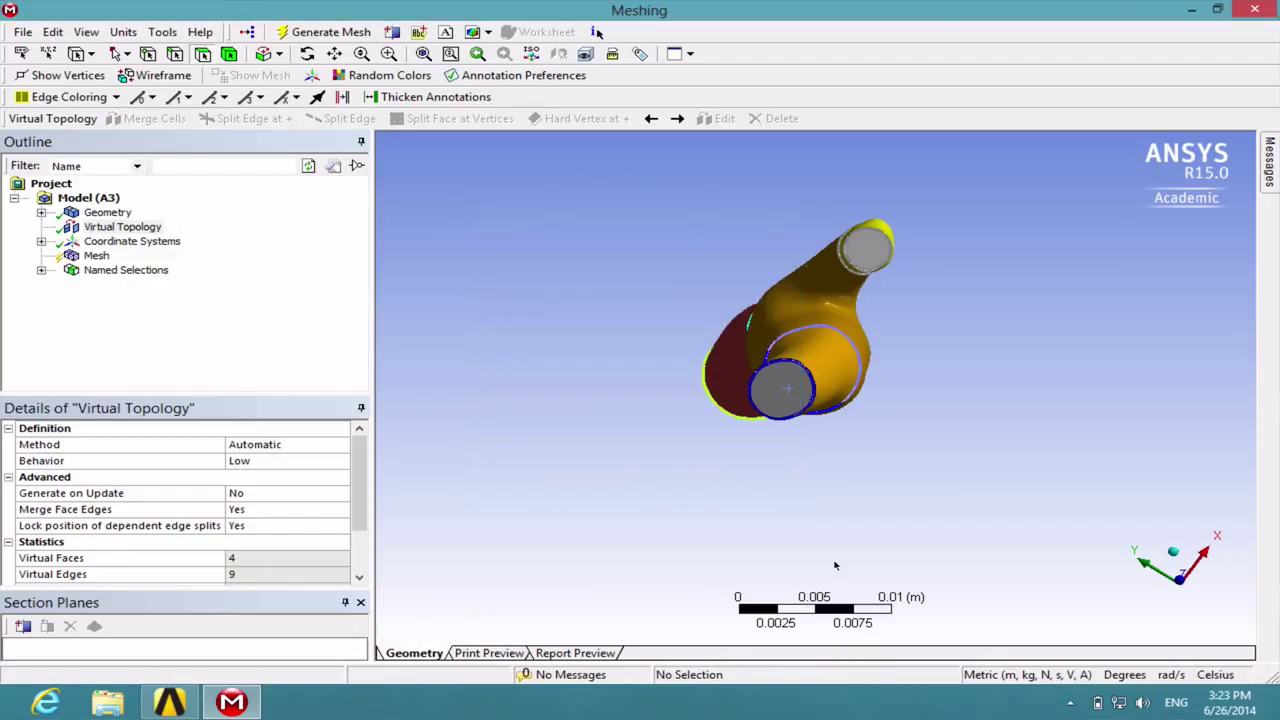
Step: Select the other branch's end face and save it as named selection 'outlet2'
click(866, 248)
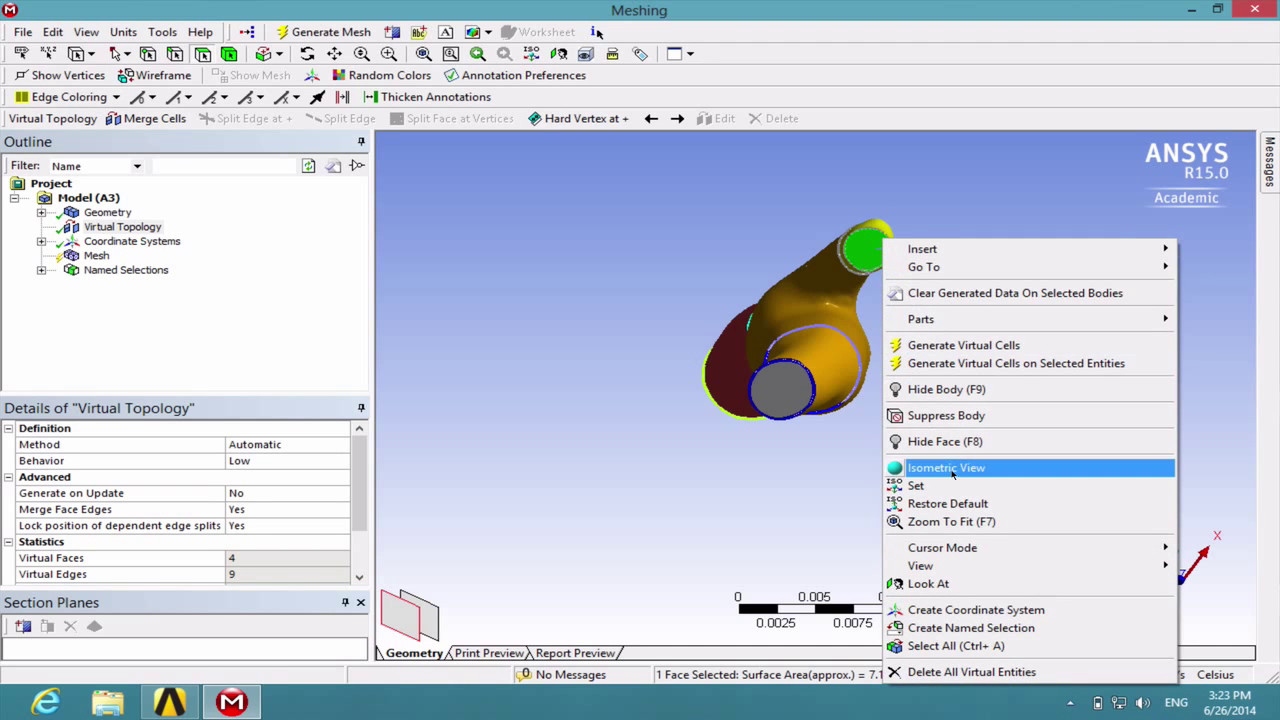
click(970, 609)
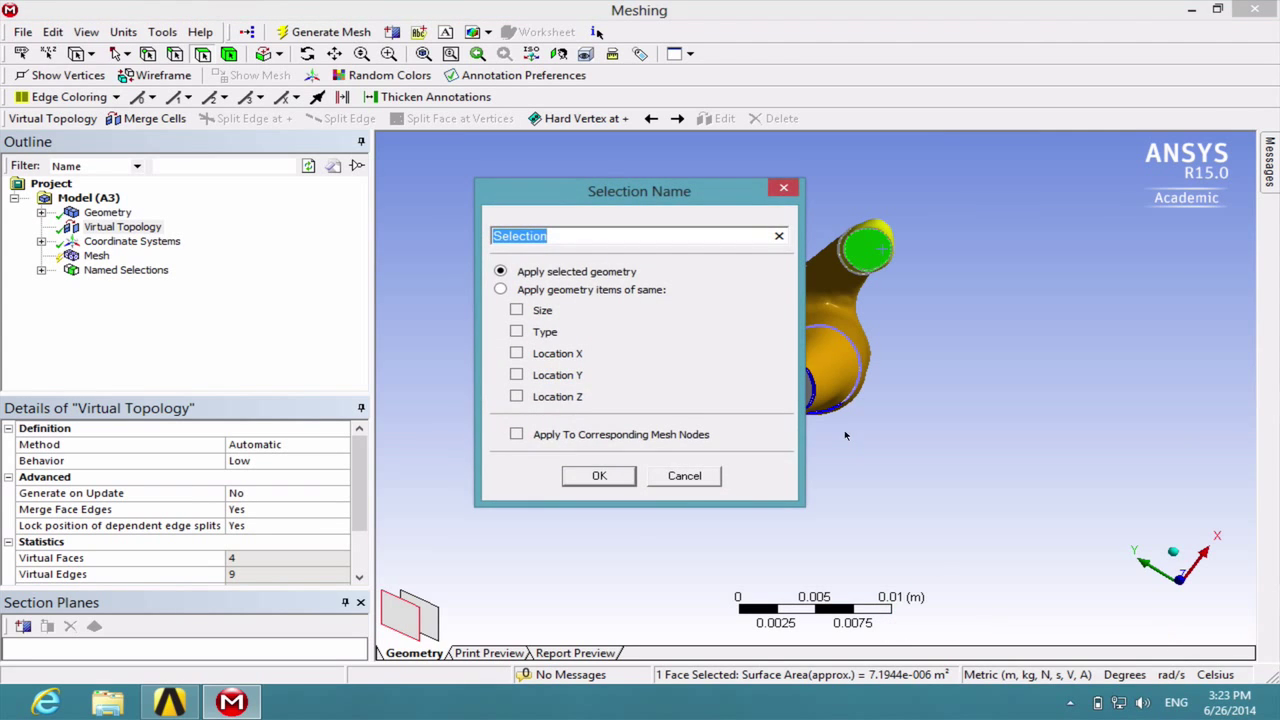
text(outlet)
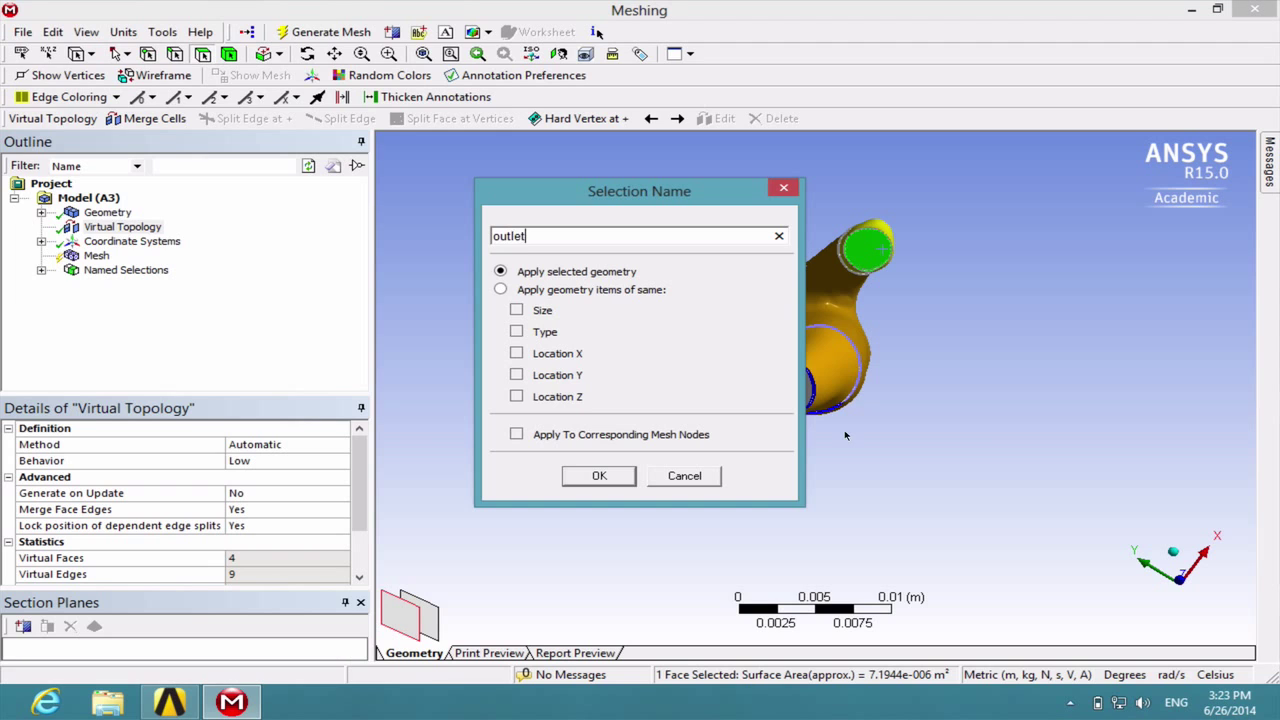
click(598, 475)
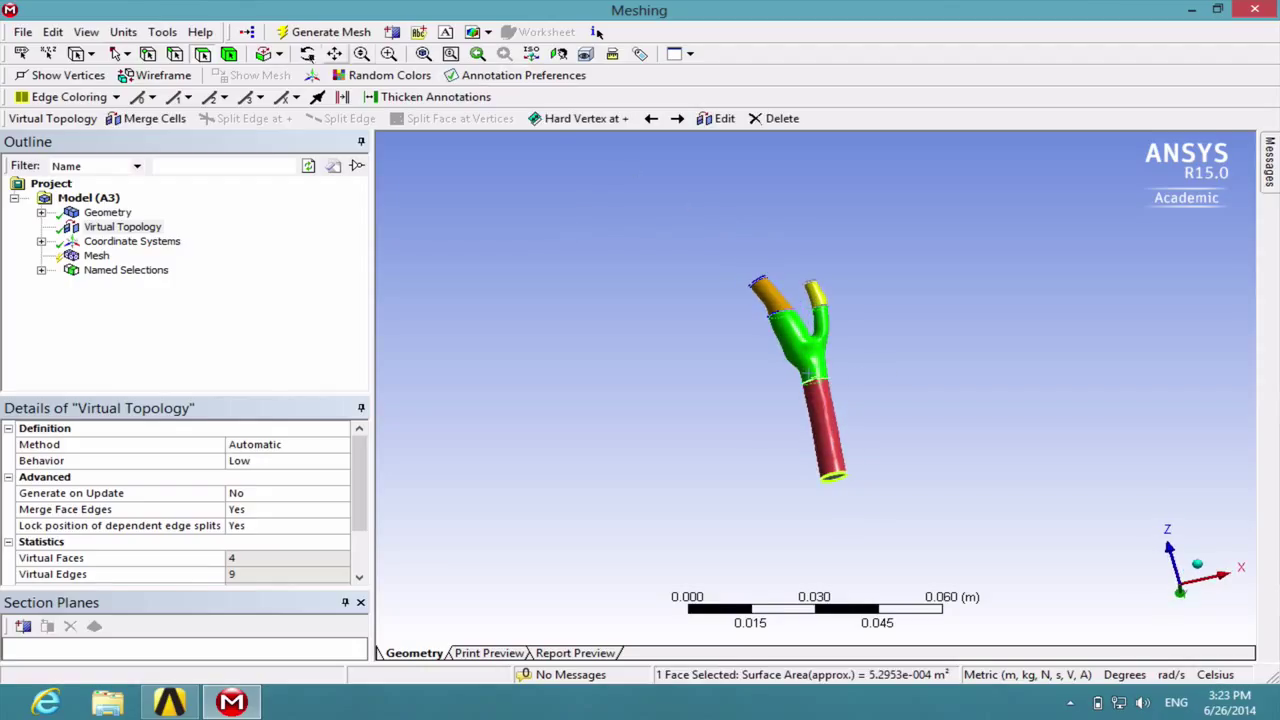
Step: Extend the selection to all four connected wall faces and save them as 'wall_artery'
click(285, 54)
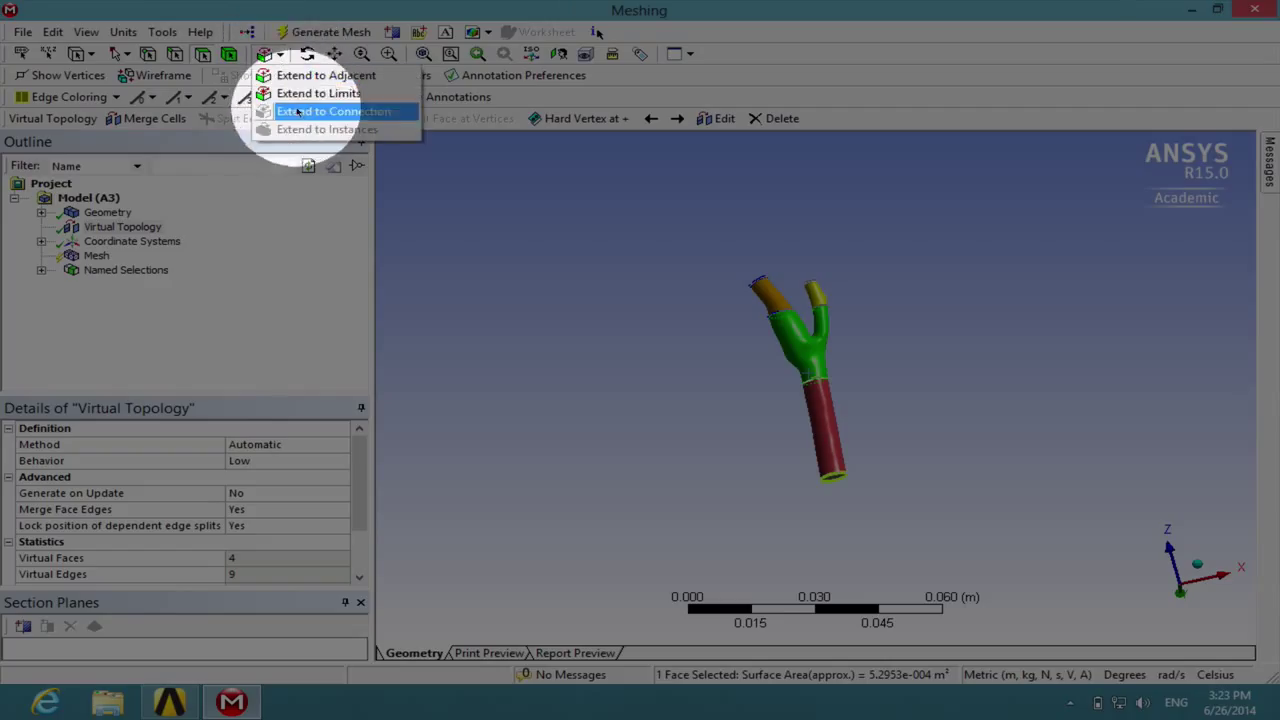
click(318, 93)
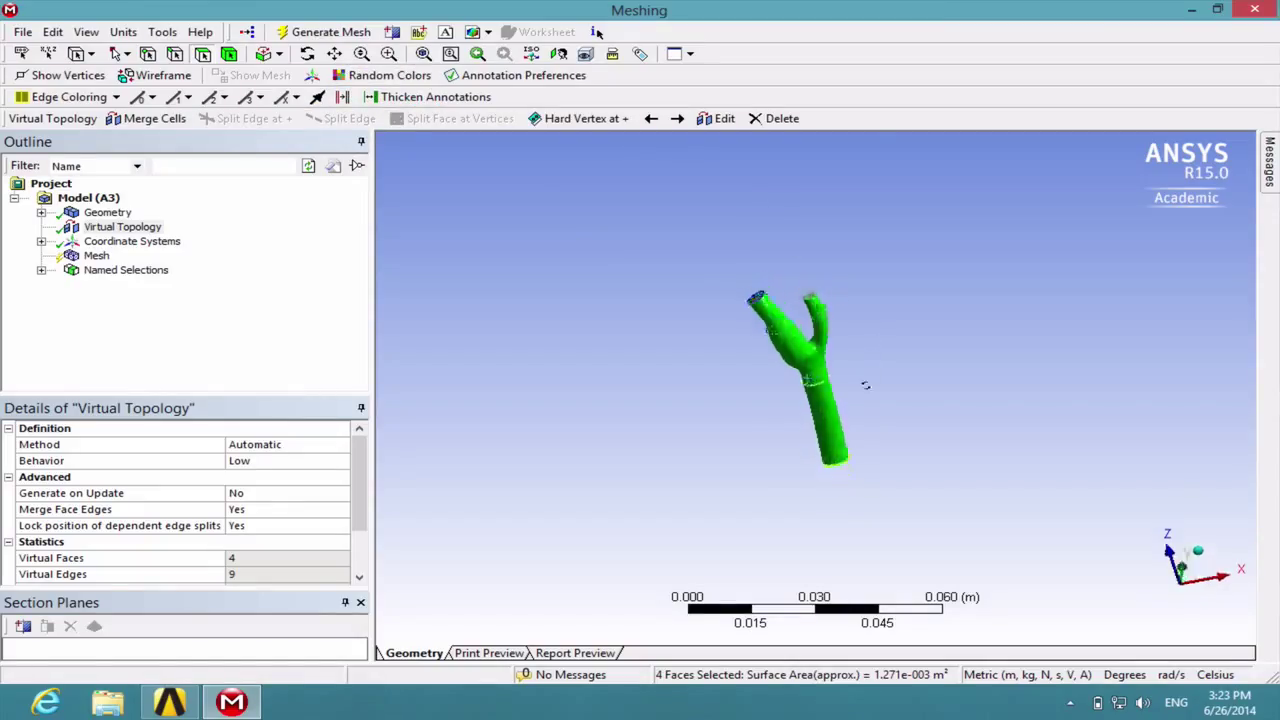
drag(800, 380, 800, 360)
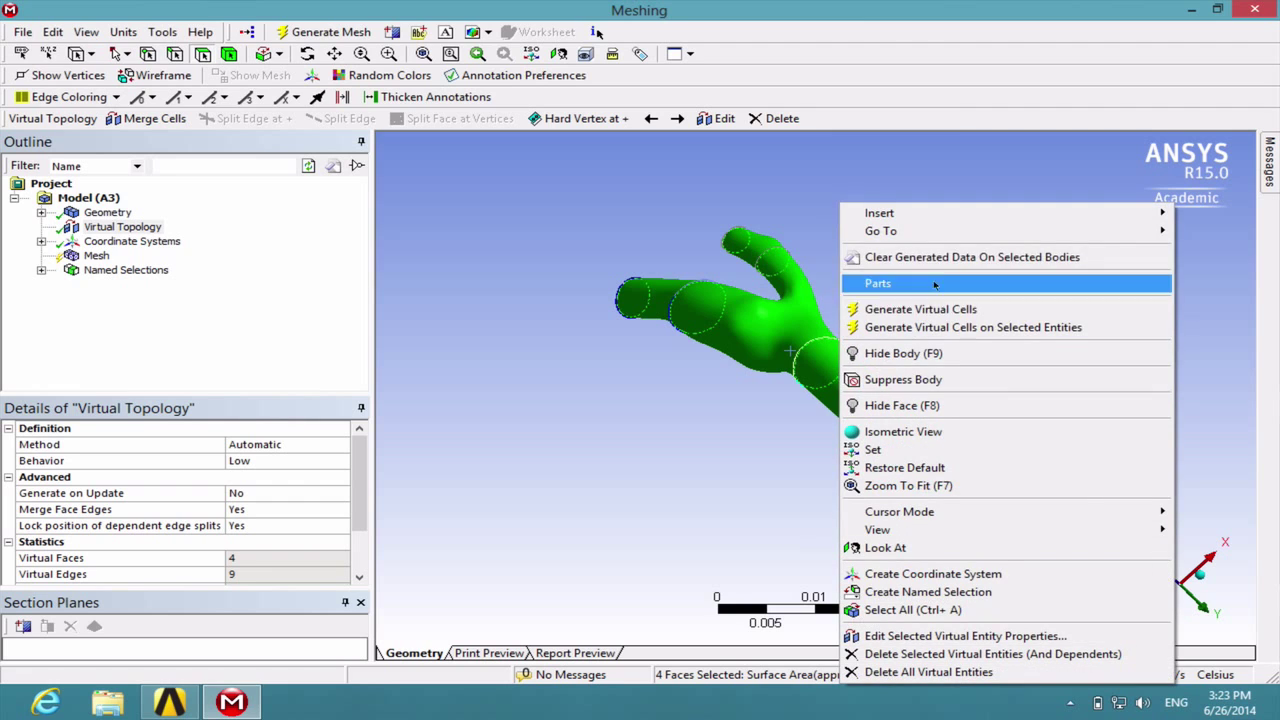
mouse_move(927, 591)
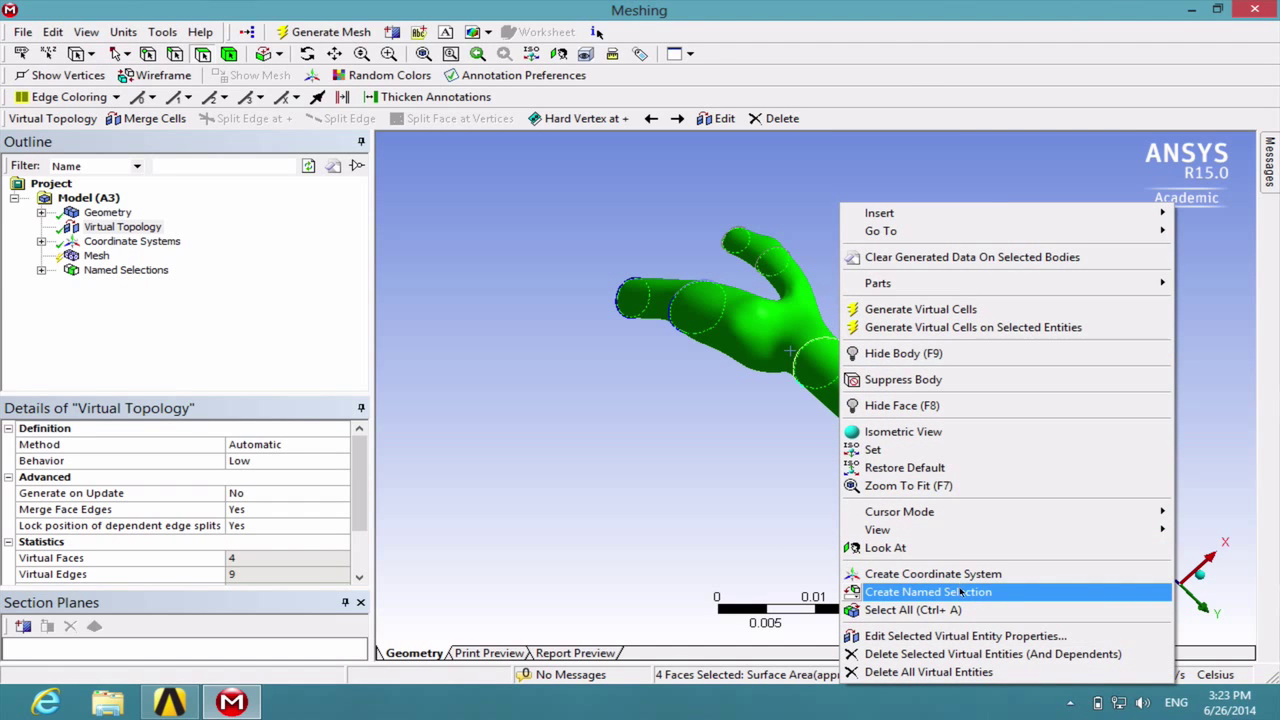
click(928, 591)
text(wall_arter)
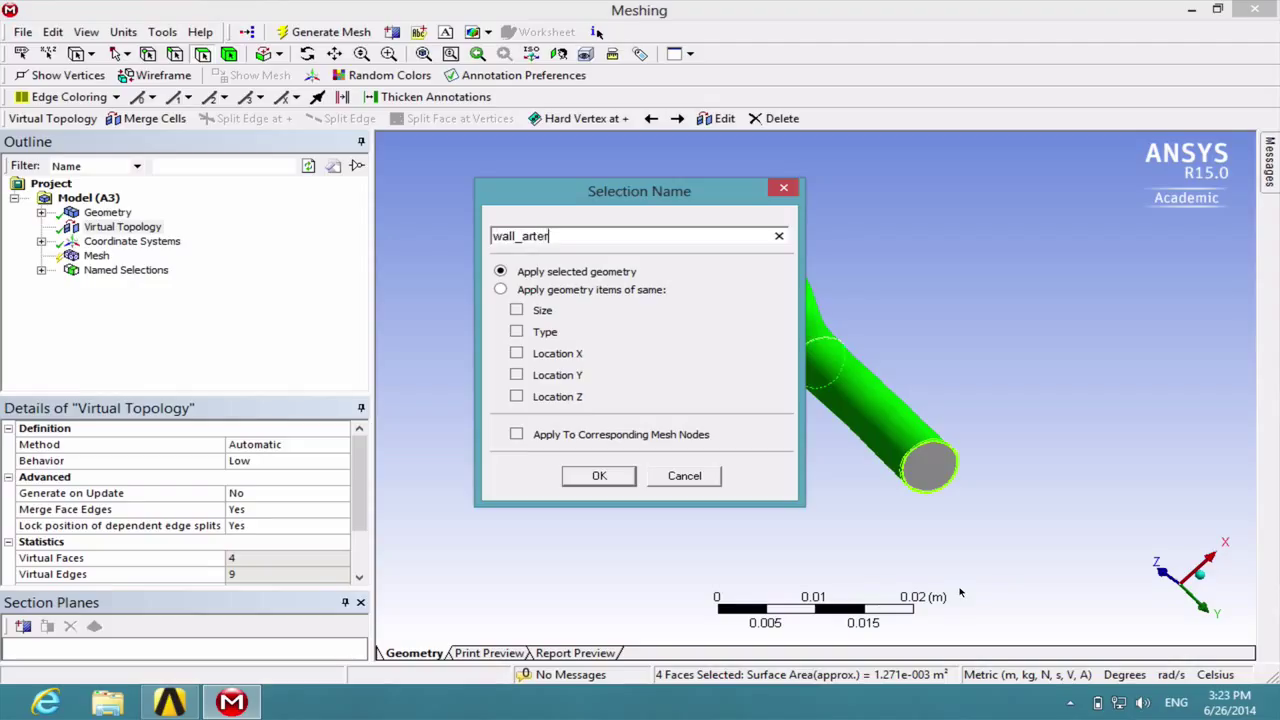
click(599, 475)
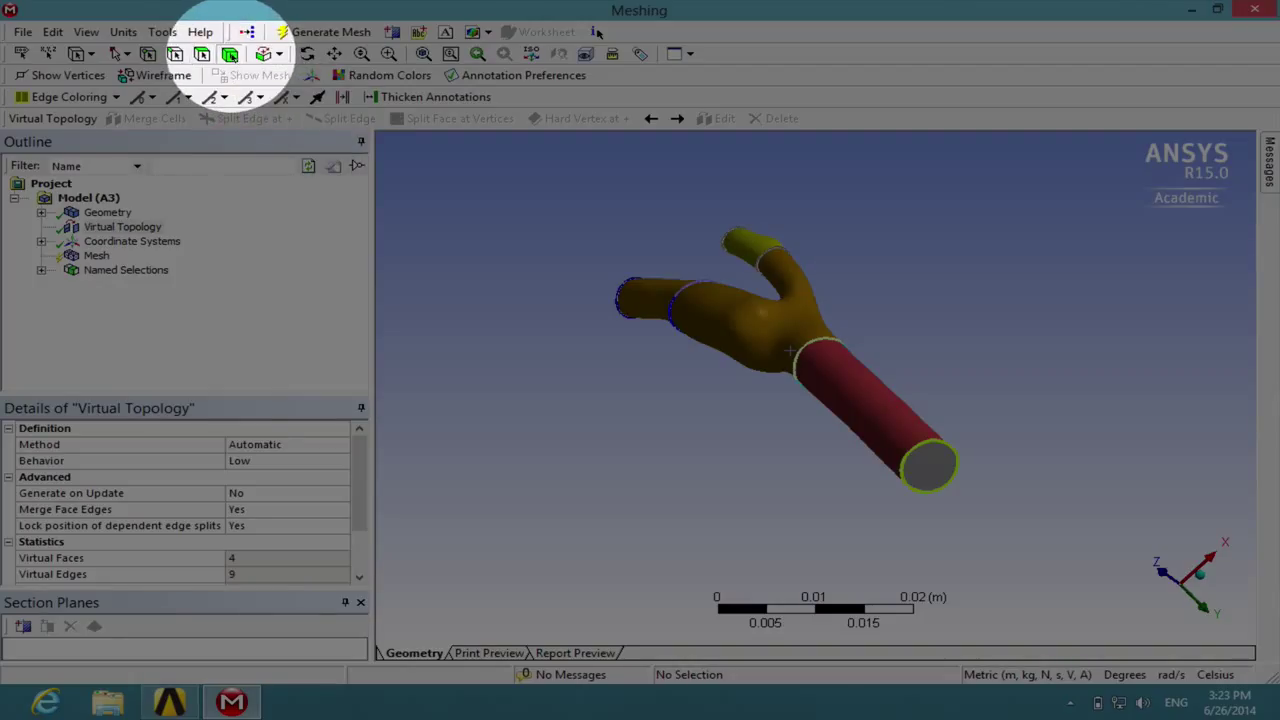
Step: Save the artery body as 'fluid_zone' and expand Named Selections to list all five
click(790, 350)
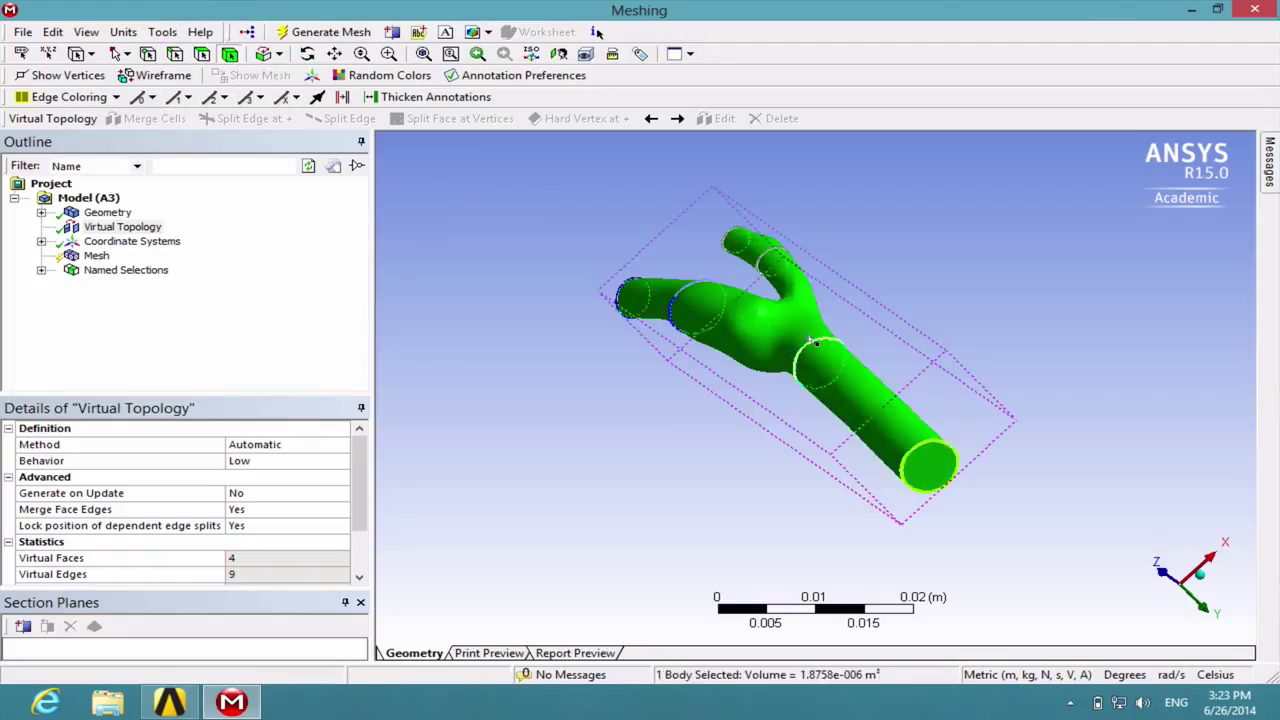
right_click(815, 345)
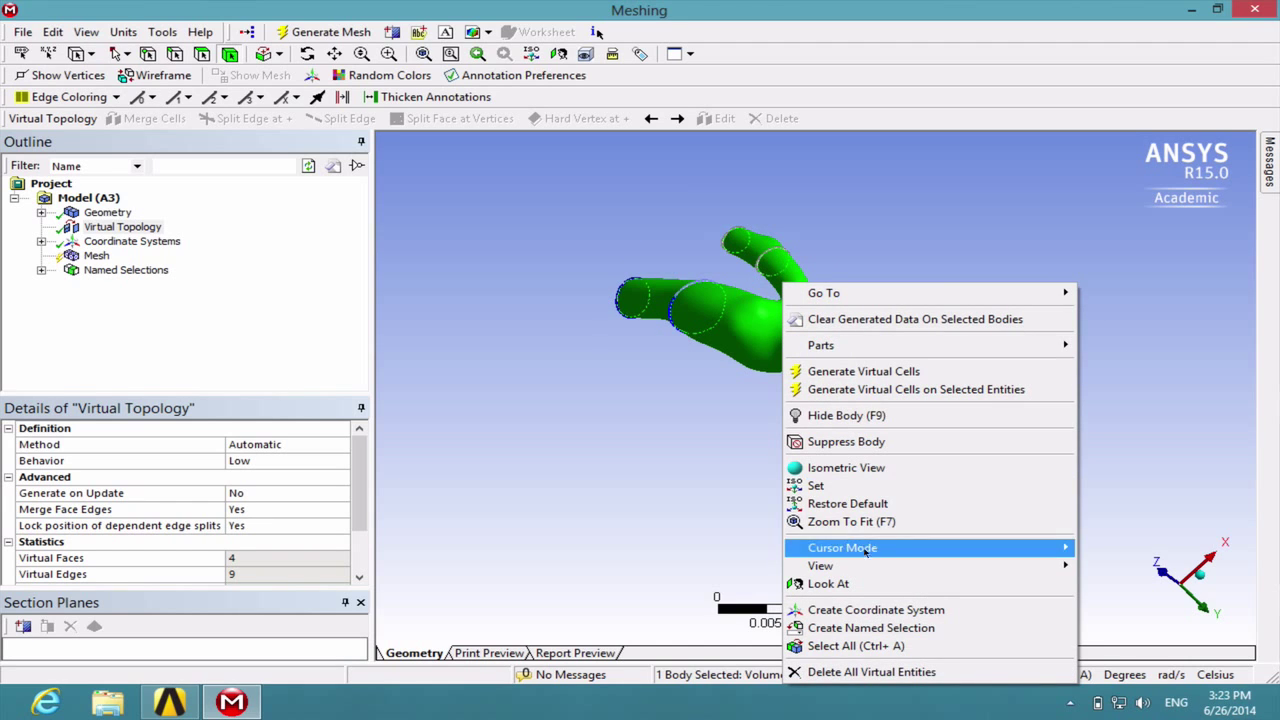
click(871, 627)
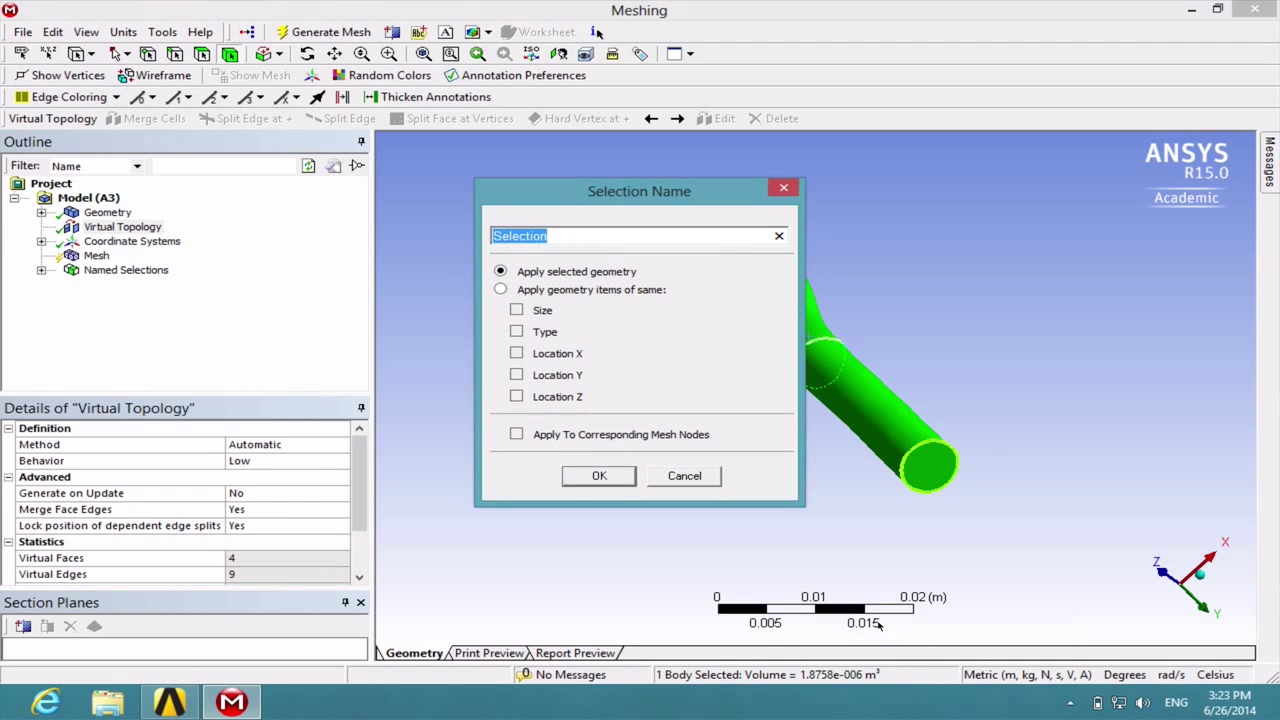
text(fluid_zone)
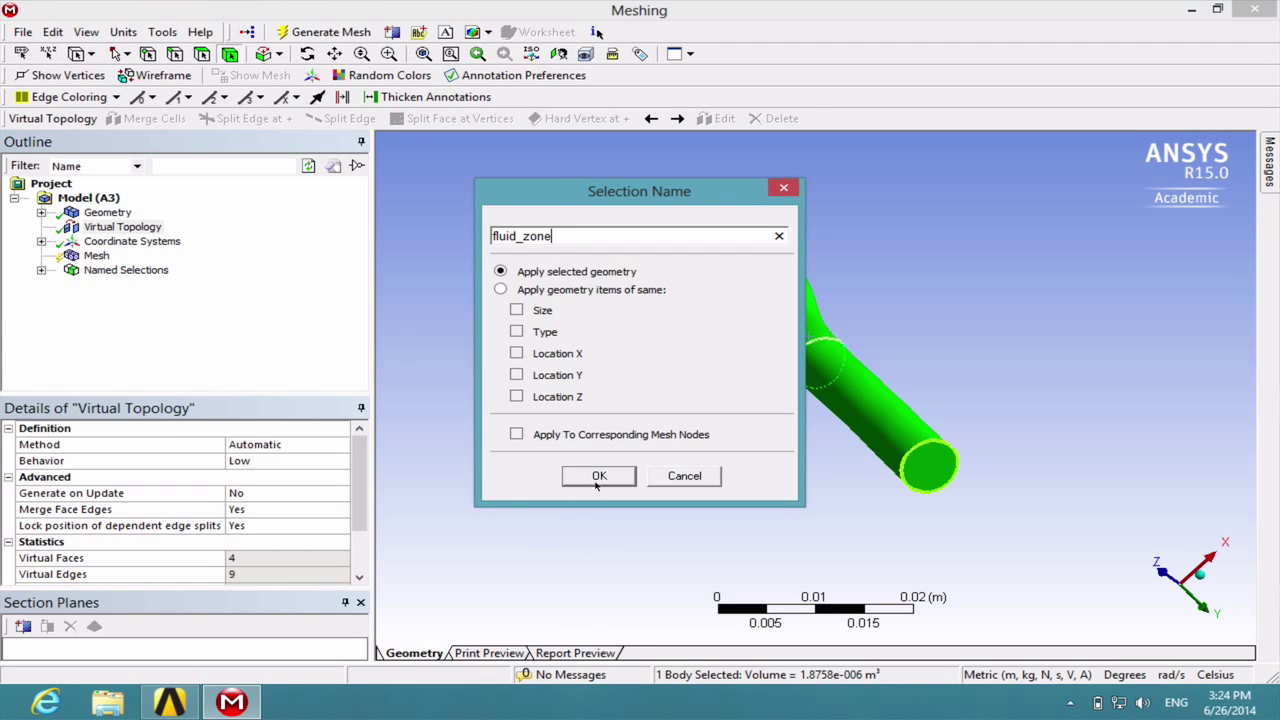
click(599, 475)
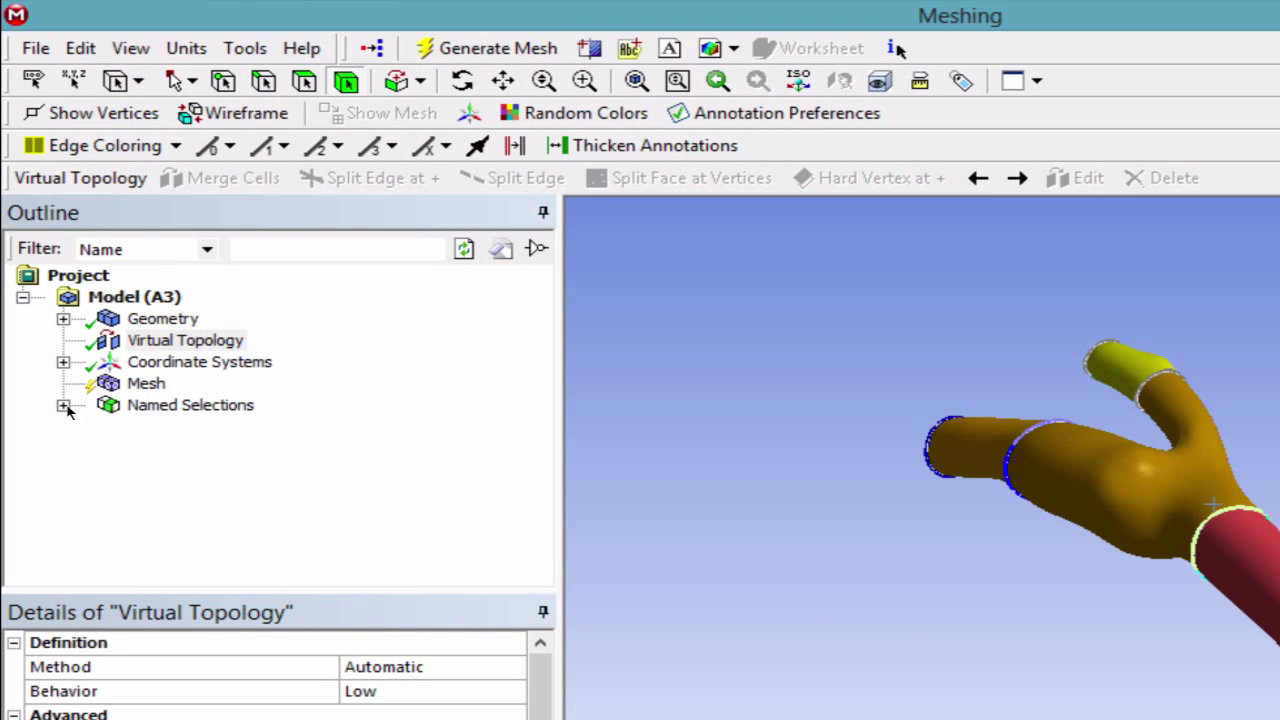
click(64, 405)
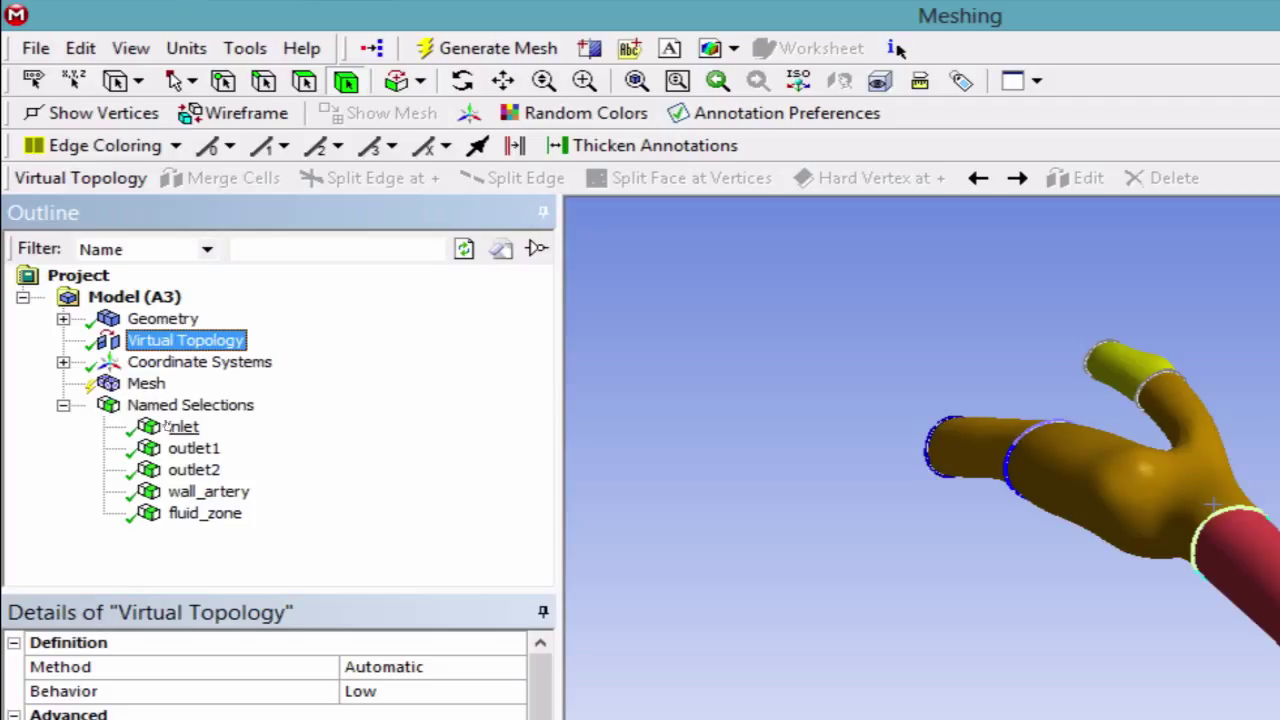